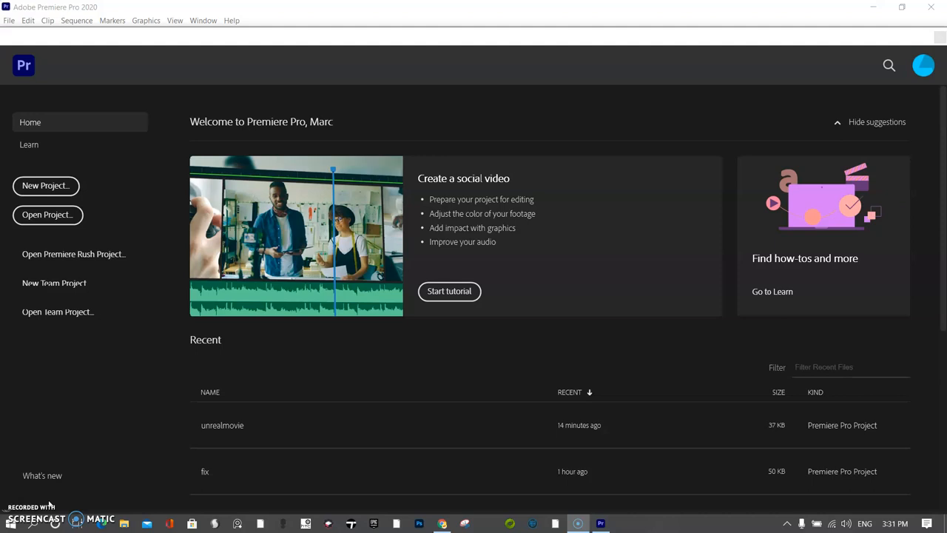
mouse_move(46, 186)
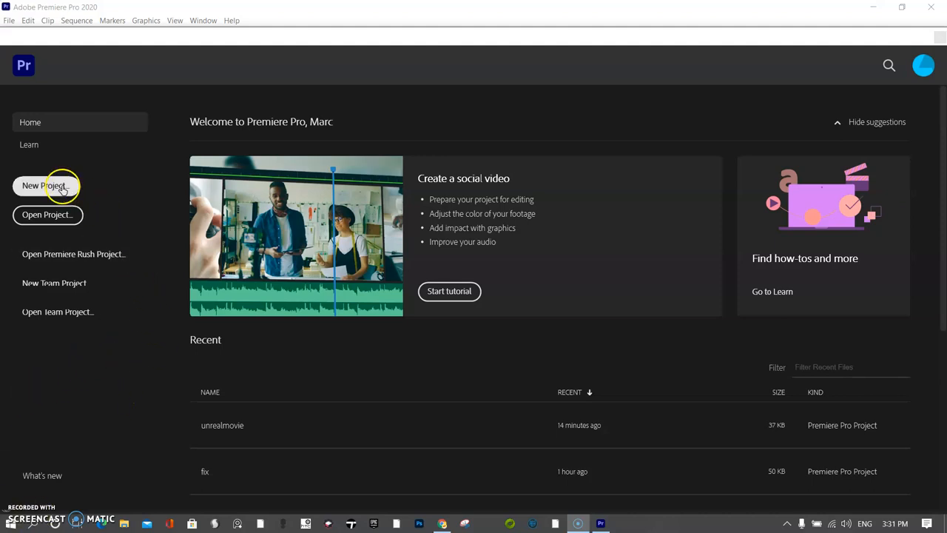
Start a new project from the Home screen.
click(44, 186)
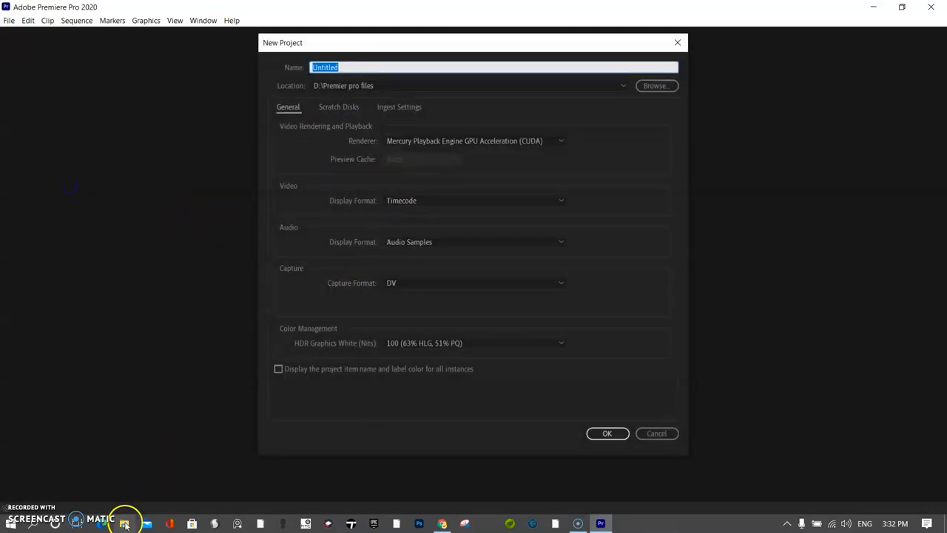
mouse_move(125, 523)
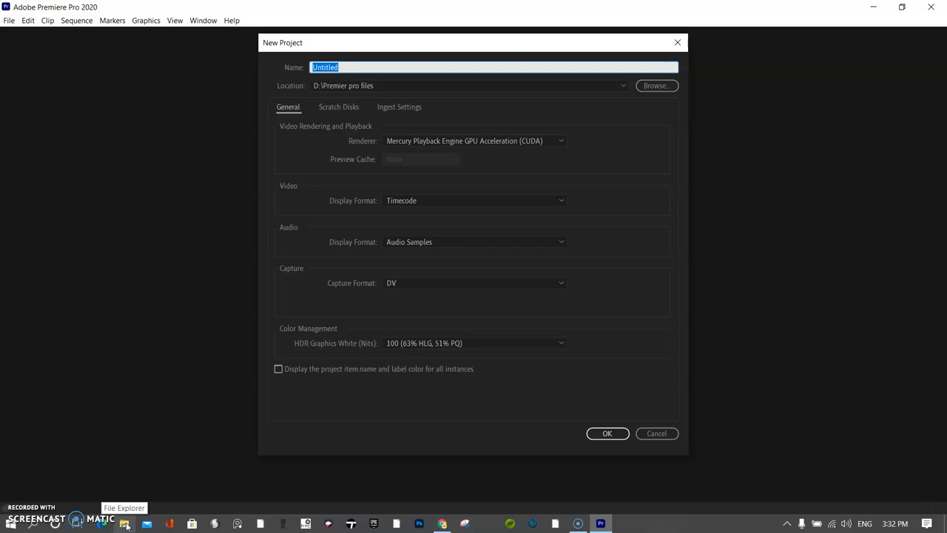
click(124, 524)
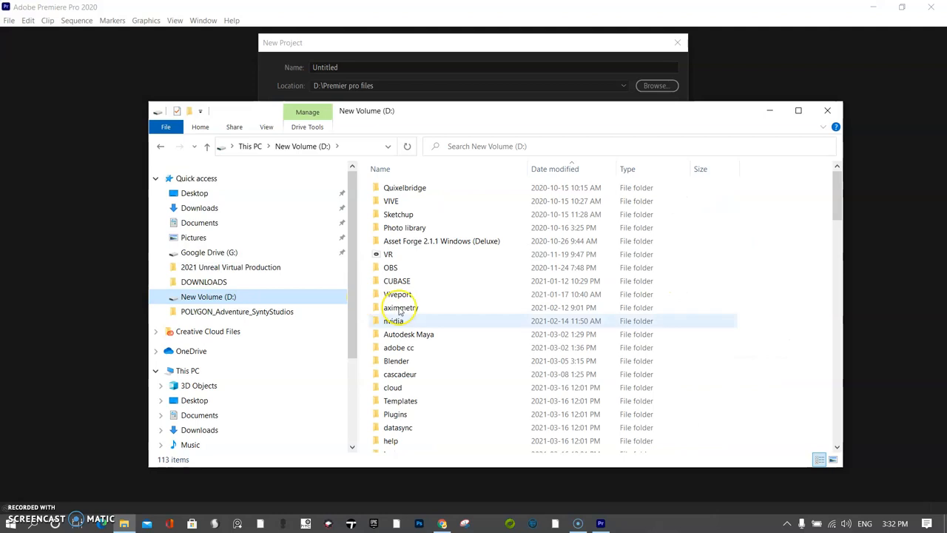
scroll(down, 3)
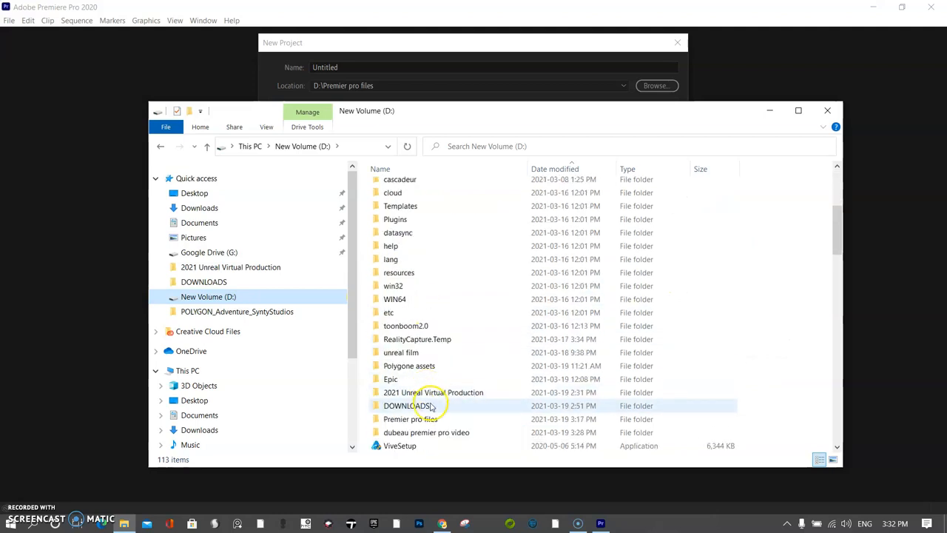
double_click(427, 432)
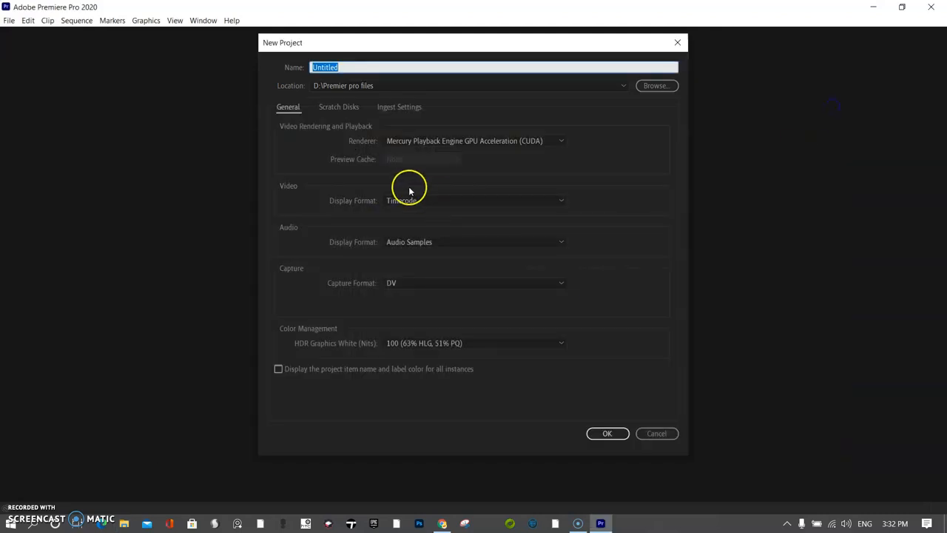
mouse_move(431, 90)
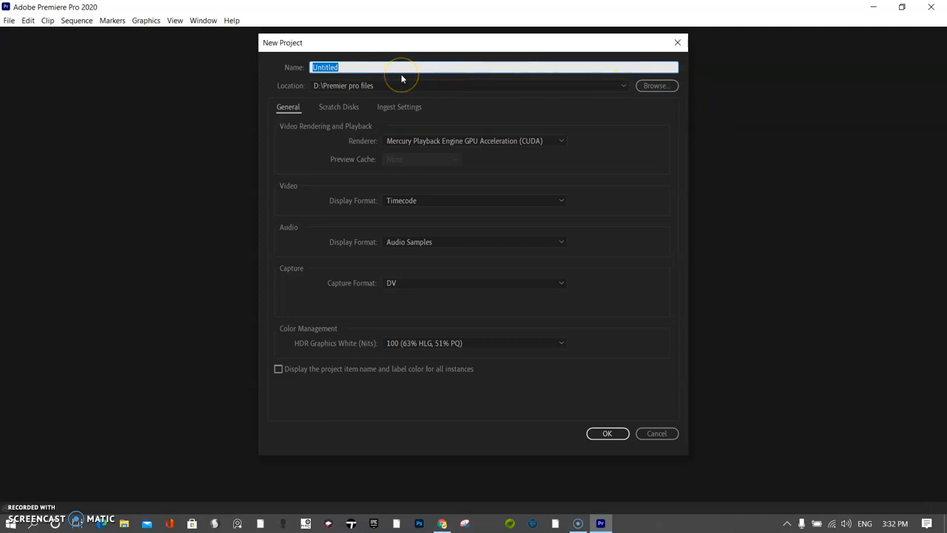
Name the project 'Movie', save it in D:\dubeau premier pro video, and confirm.
text(Movie)
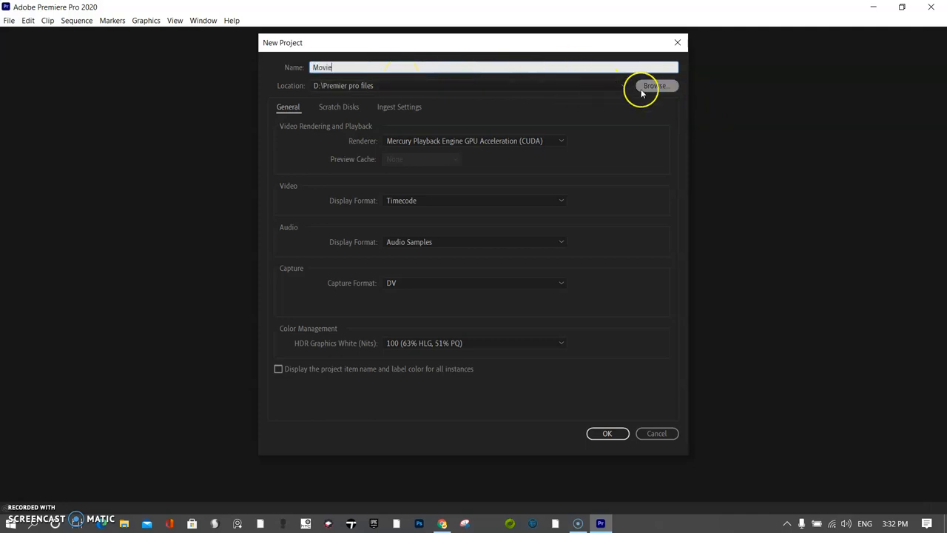
click(655, 85)
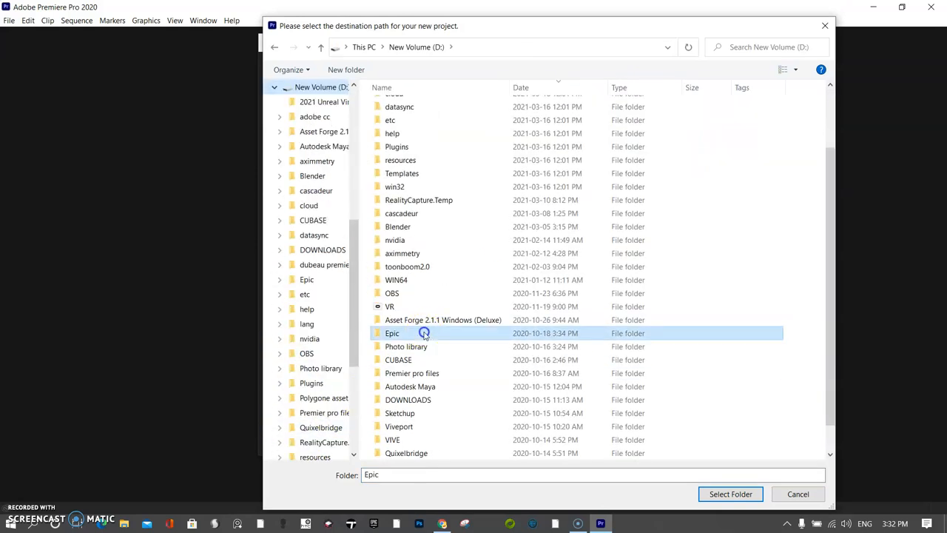
scroll(down, 3)
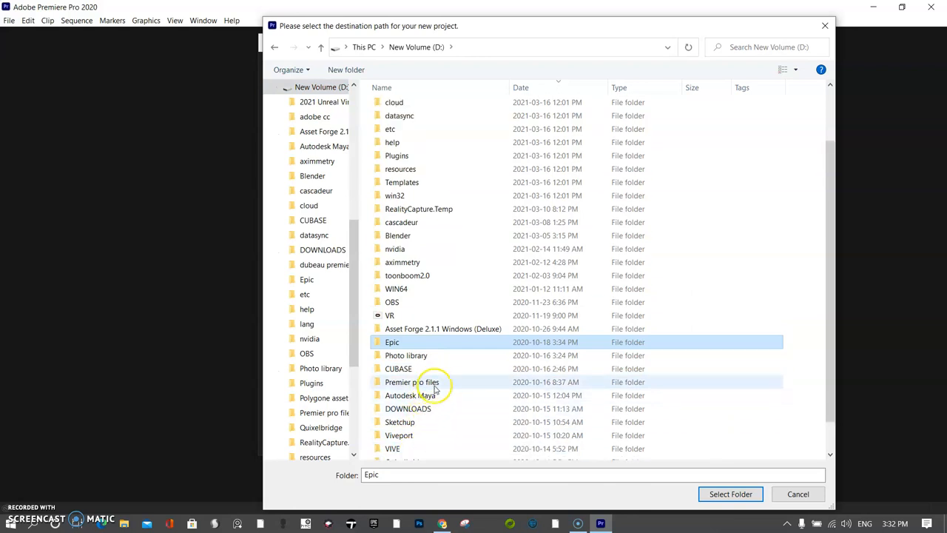
scroll(down, 3)
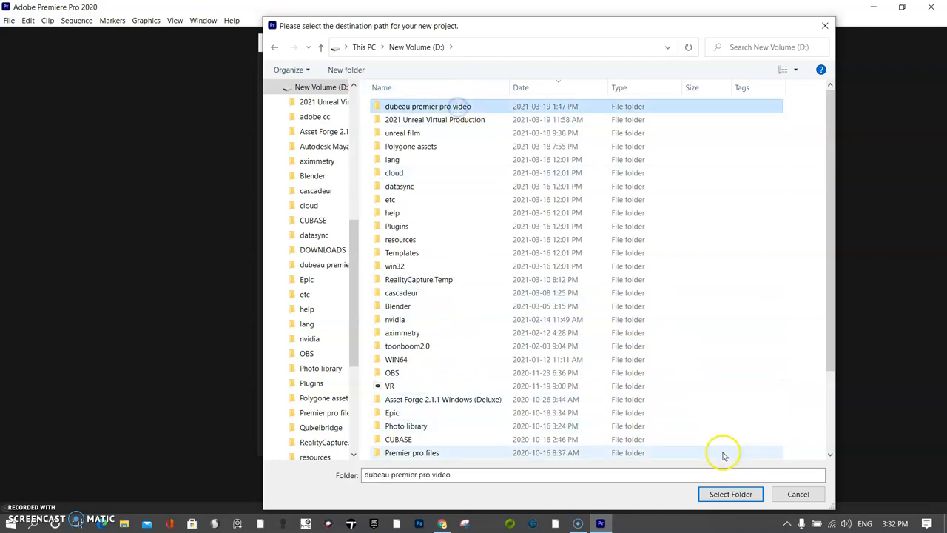
click(729, 494)
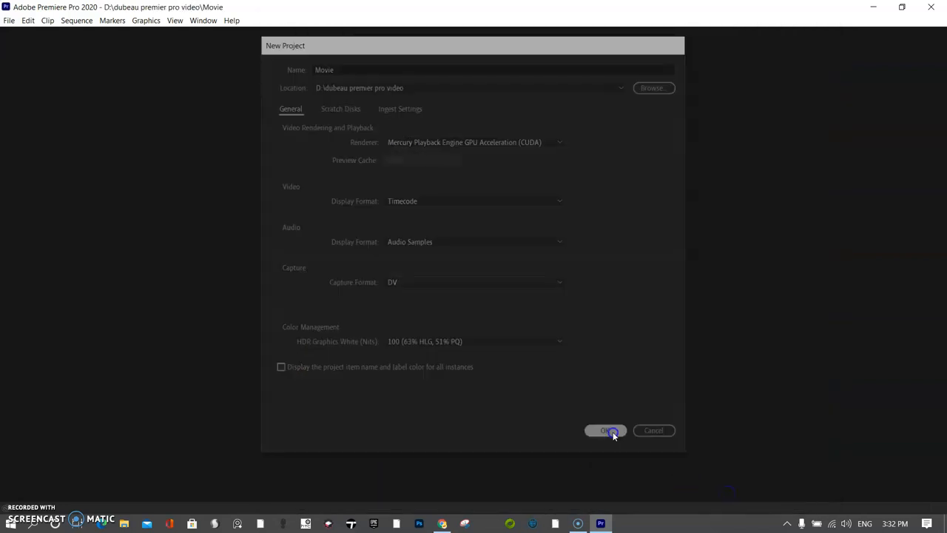
click(604, 430)
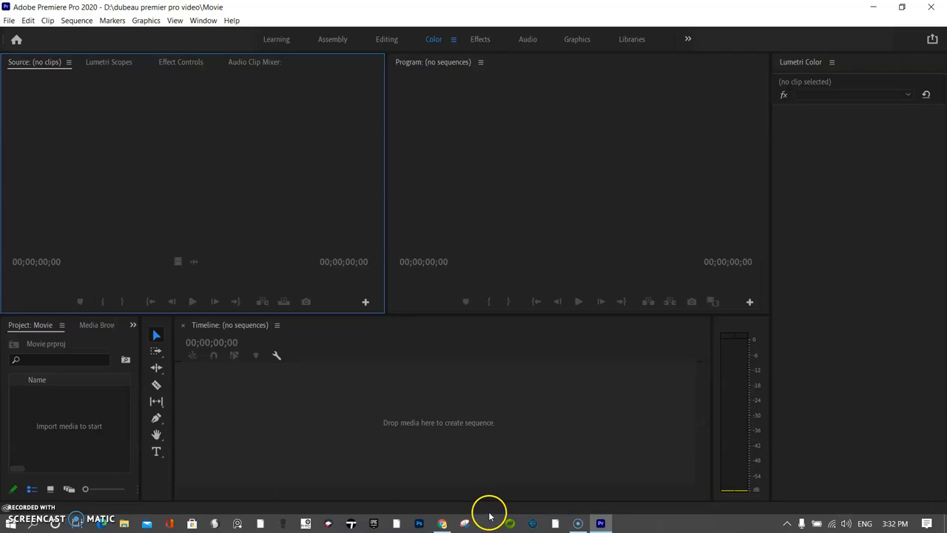
Create a new bin named 'scene1' in the Project panel and open it.
right_click(86, 348)
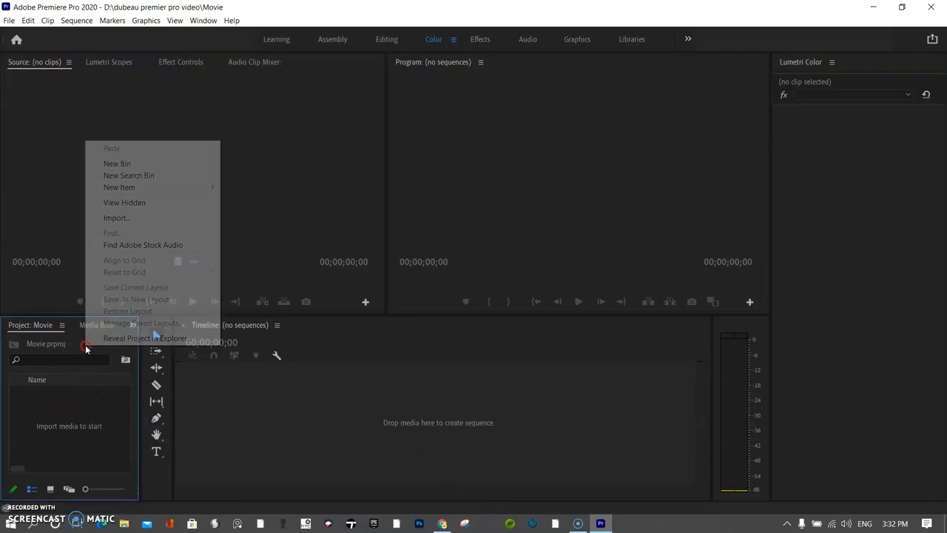
click(117, 163)
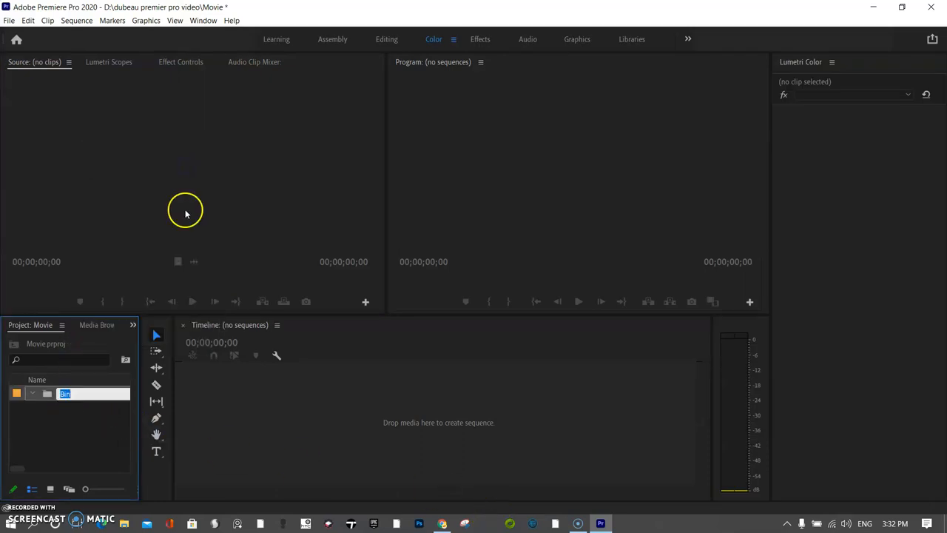
text(scene1)
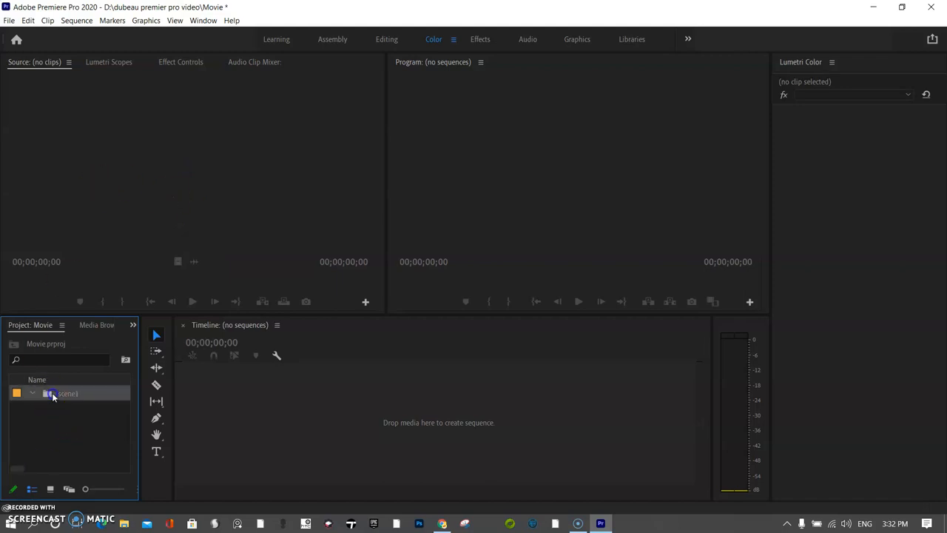
double_click(66, 393)
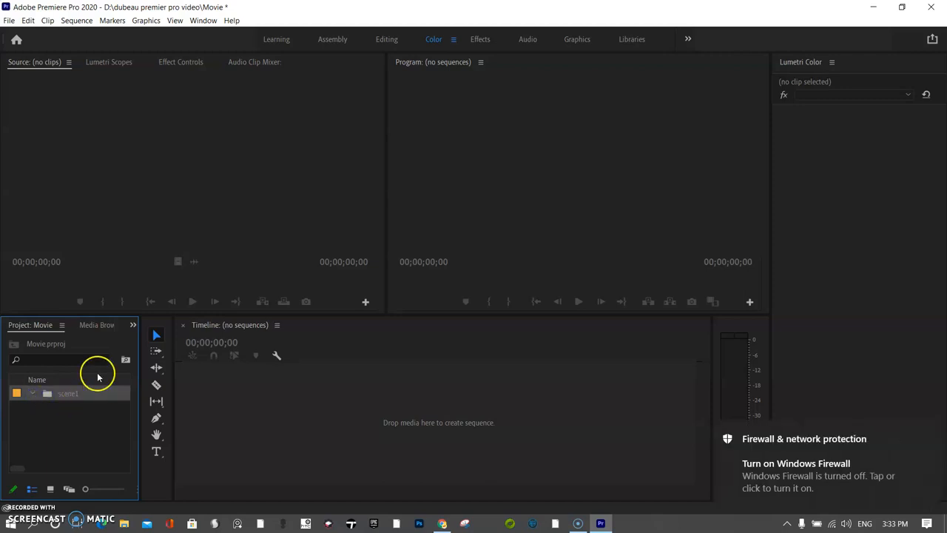
Import the 'scene 1' folder frames into scene1 as an image sequence.
right_click(99, 377)
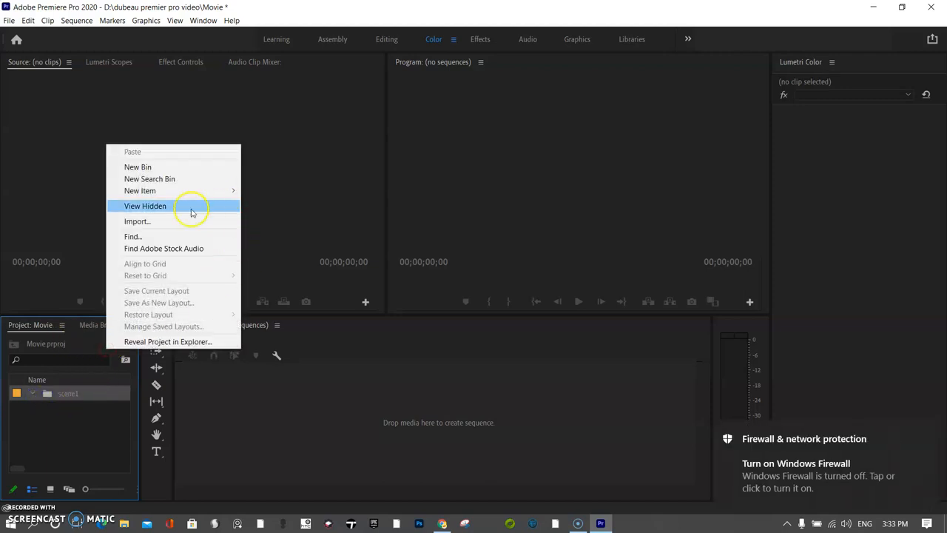
click(137, 221)
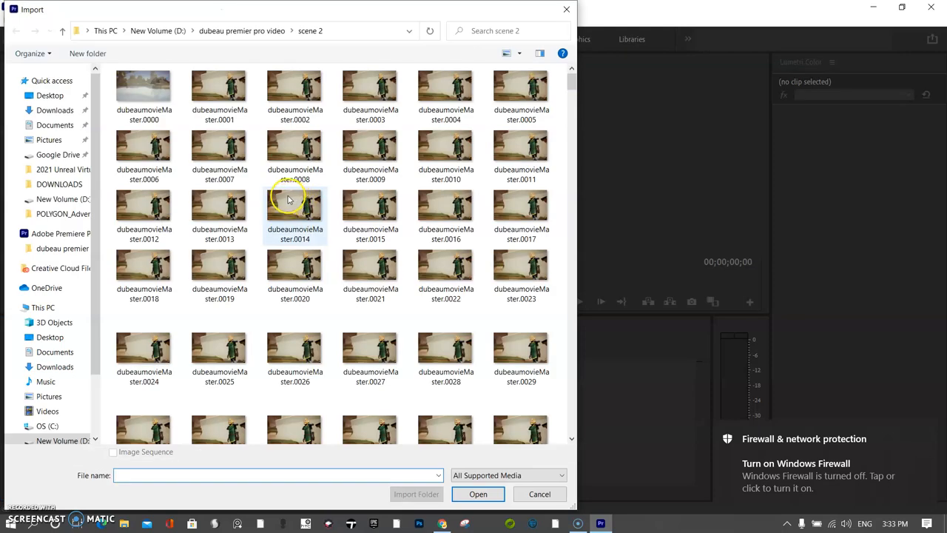
click(242, 30)
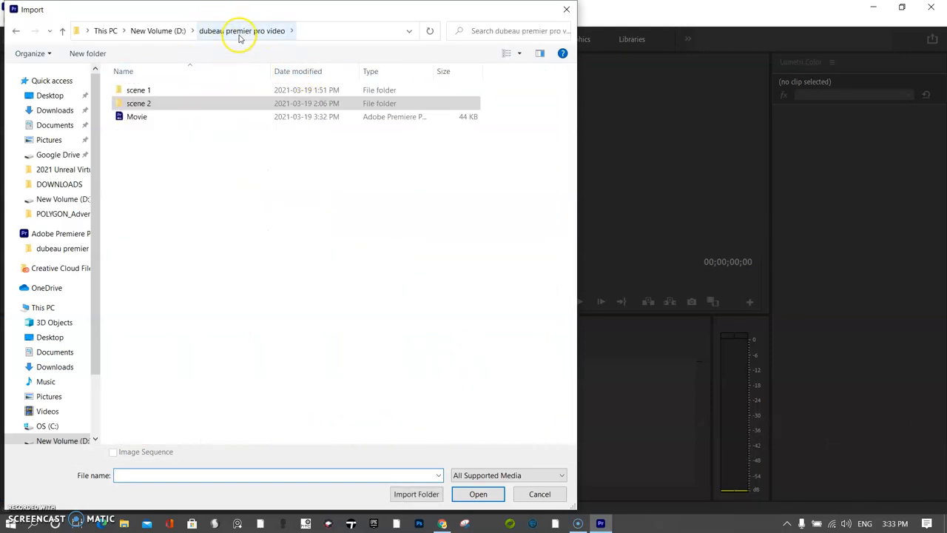
click(137, 117)
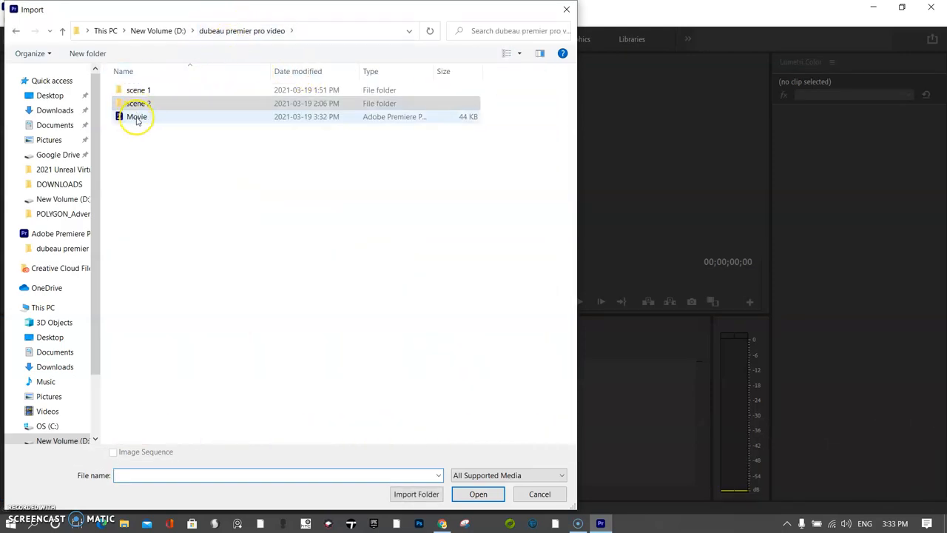
mouse_move(166, 120)
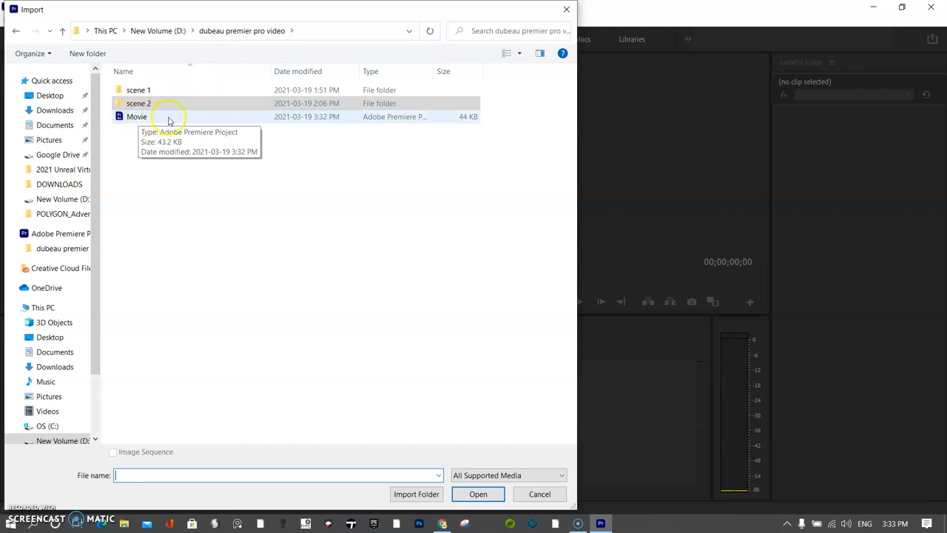
double_click(138, 89)
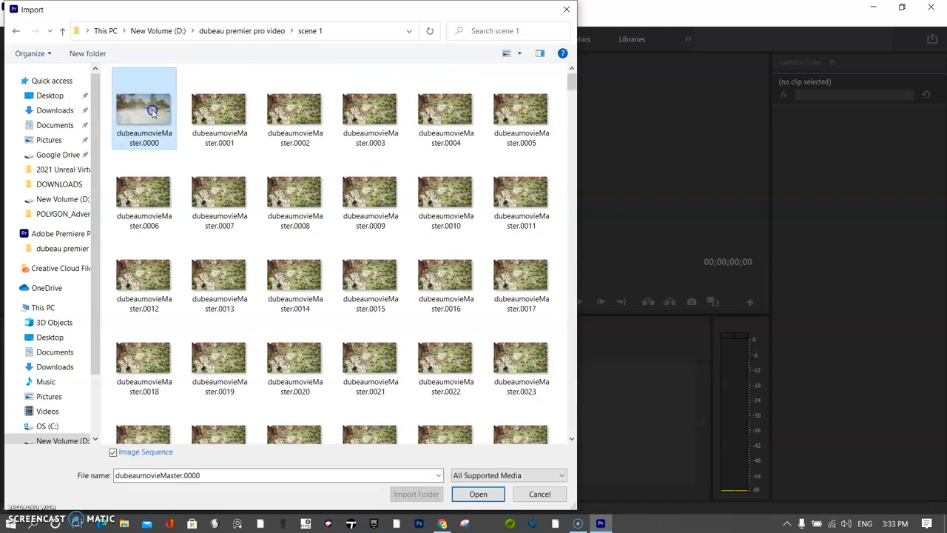
mouse_move(189, 113)
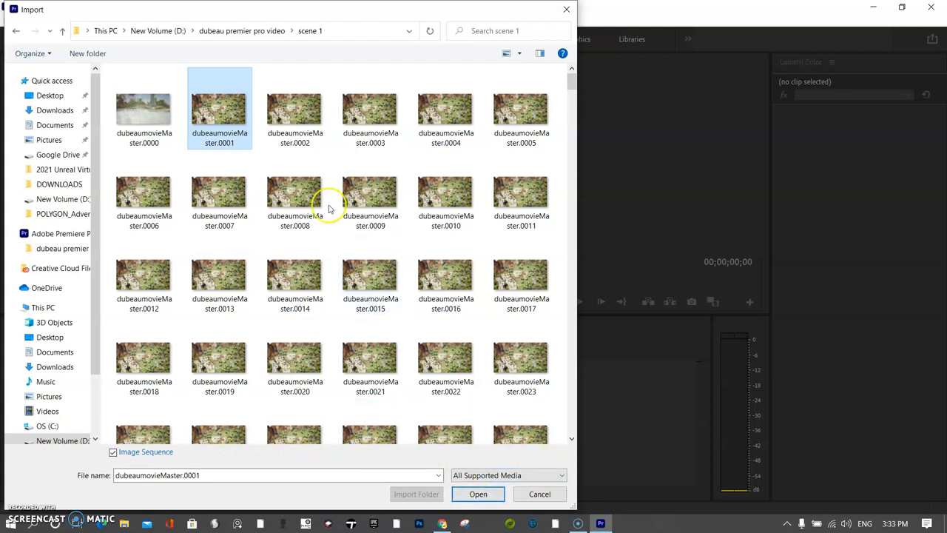
click(478, 494)
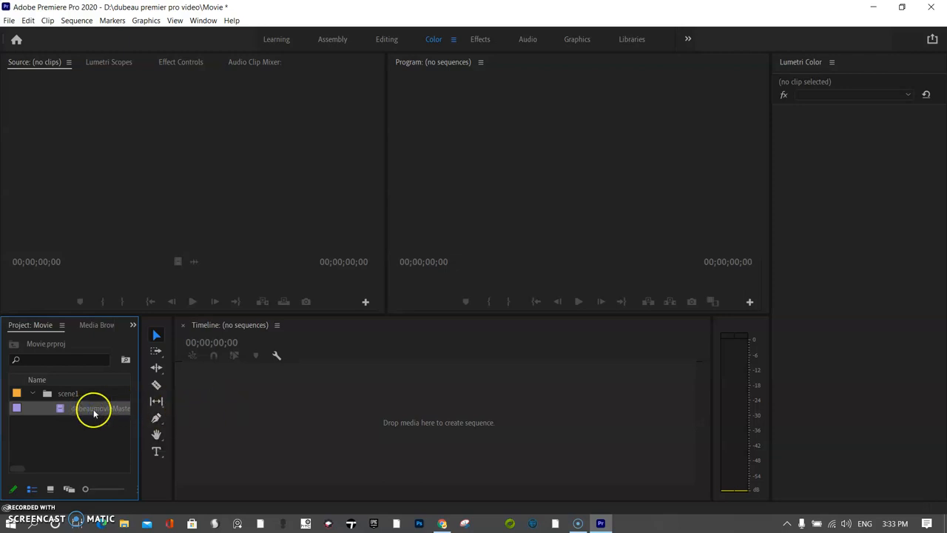
Build sequence dubeaumovieMaster.0001 from the scene 1 clip, then browse Sequence and Edit menus.
click(93, 408)
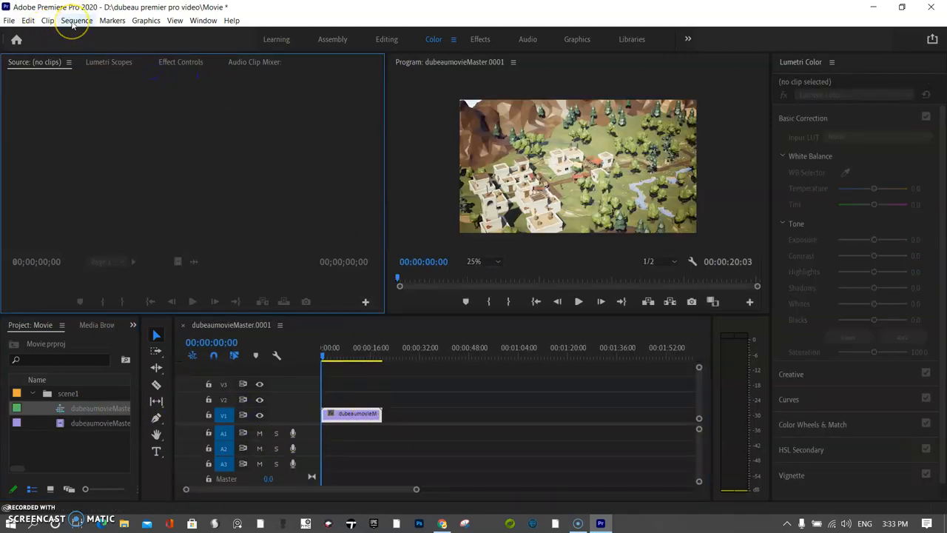
click(76, 20)
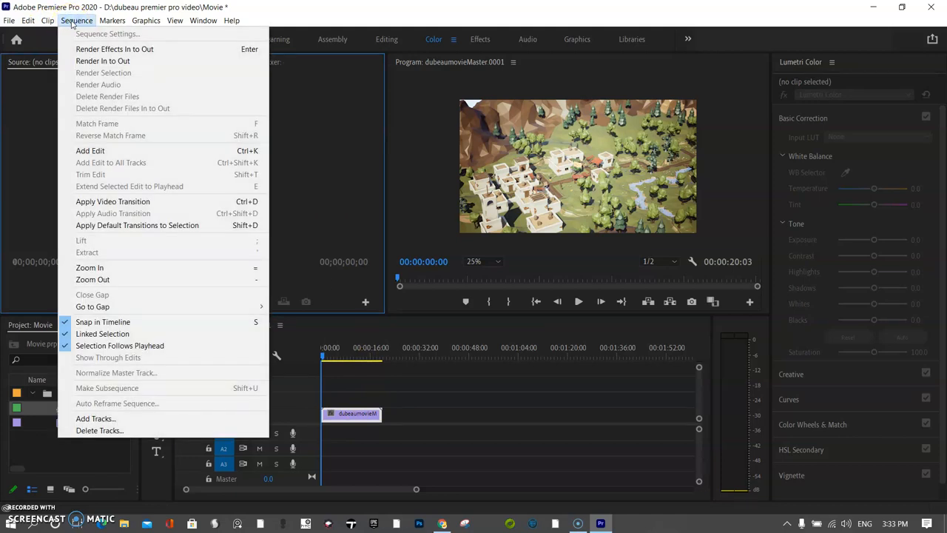
click(27, 20)
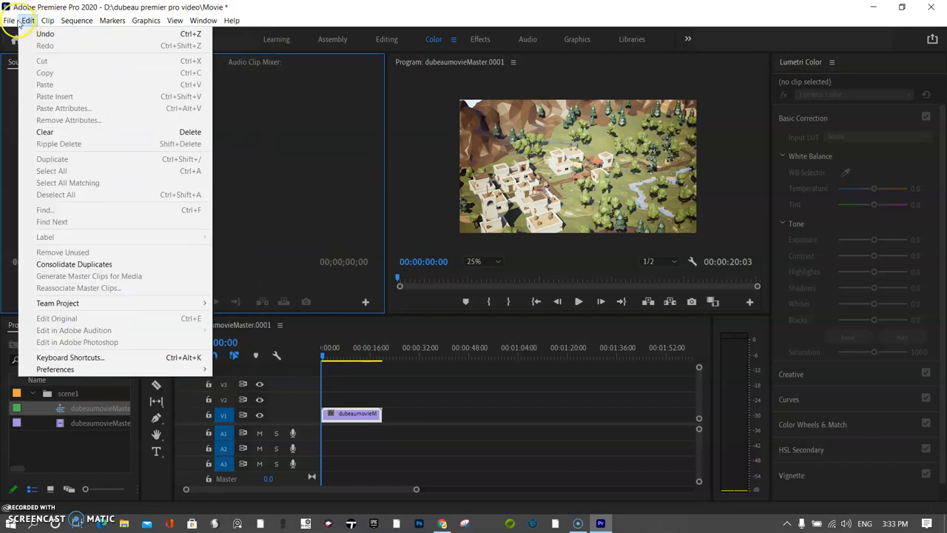
click(82, 408)
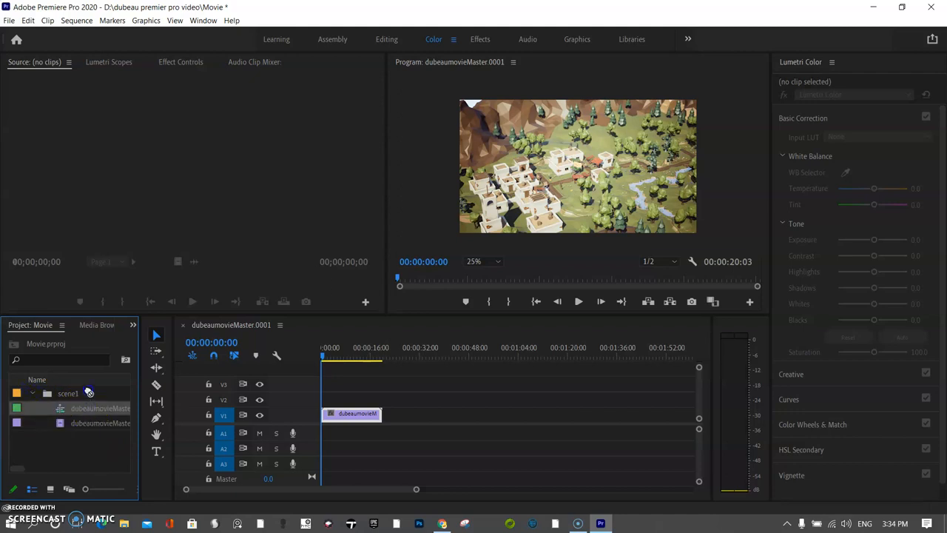
Collapse scene1 and create a new bin named 'Scene 2'.
click(33, 393)
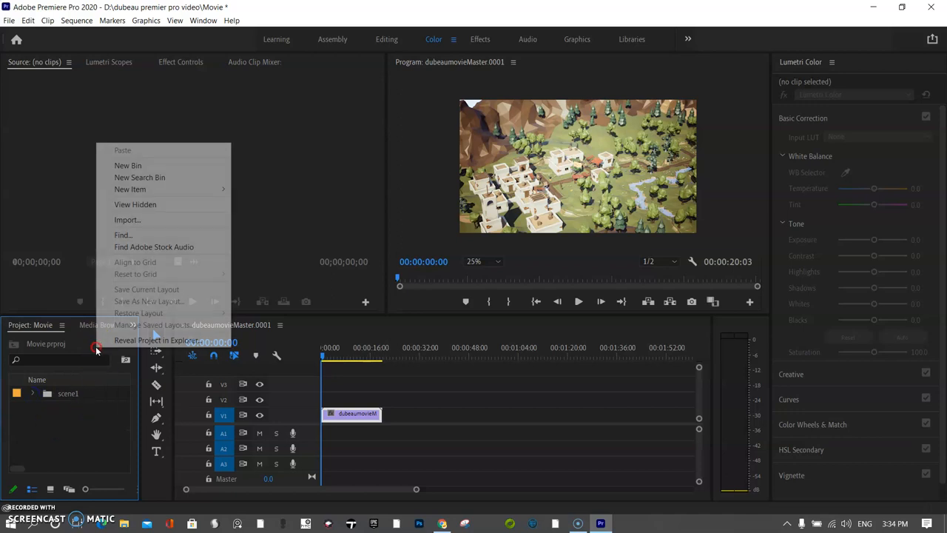
click(127, 165)
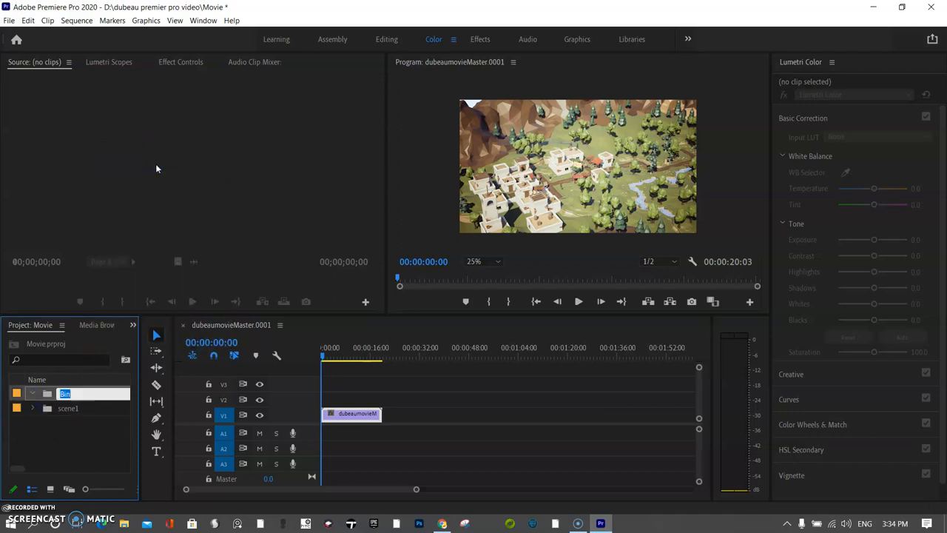
text(Scene)
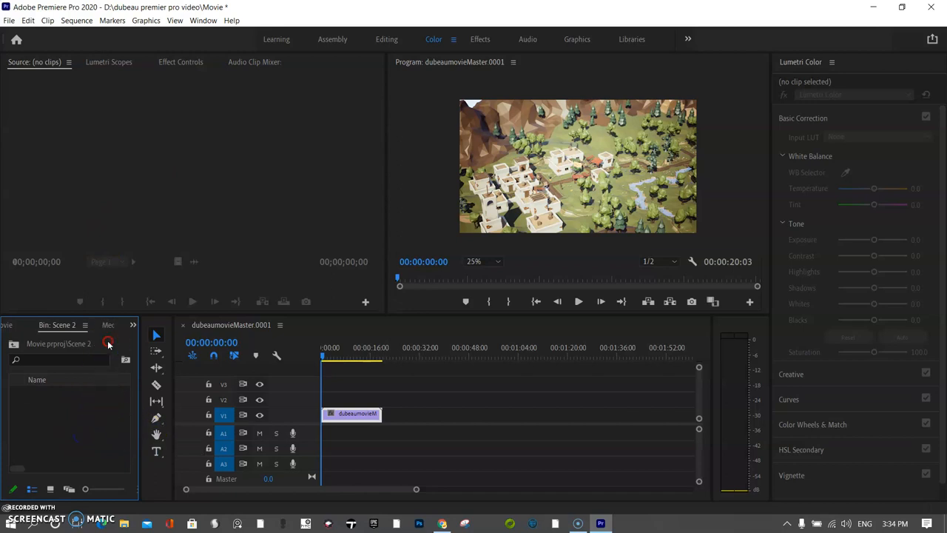
Import the dubeaumovieMaster frames into Scene 2 as an image sequence.
right_click(108, 343)
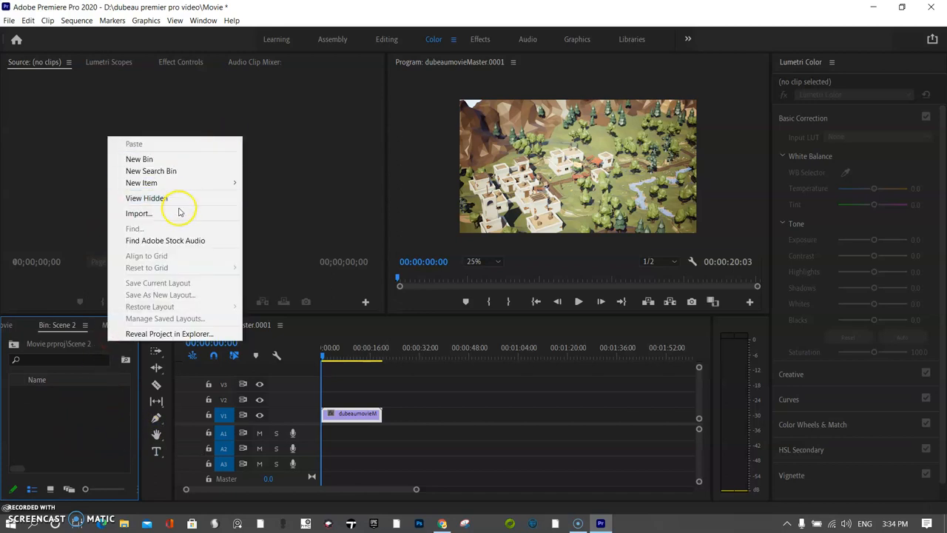
click(138, 213)
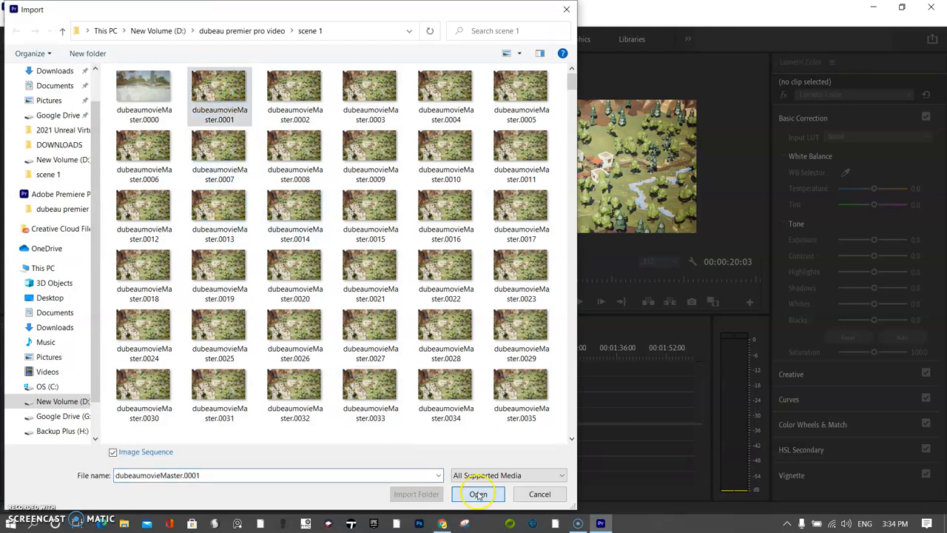
click(478, 493)
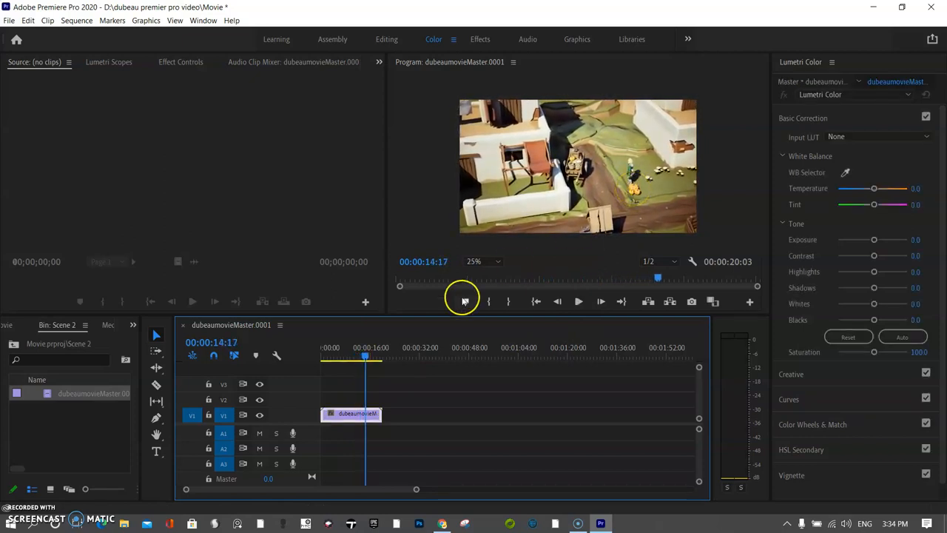
Trim the V1 clip to end at 14:17 and return to the project root.
drag(380, 413, 370, 413)
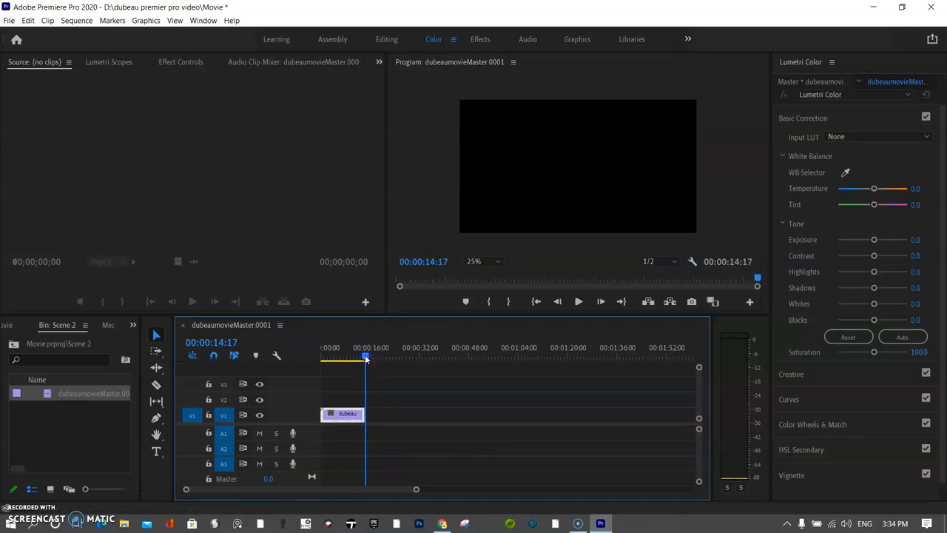
click(363, 358)
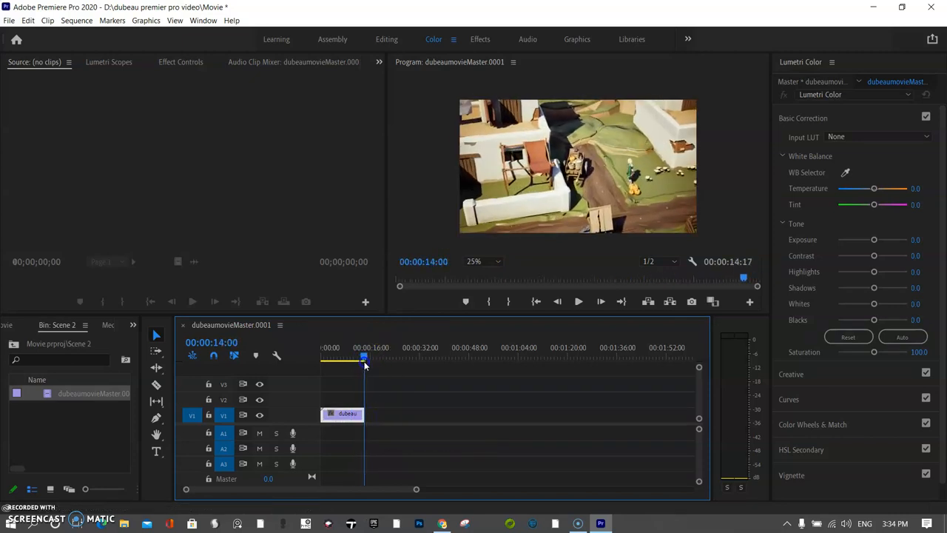
click(211, 392)
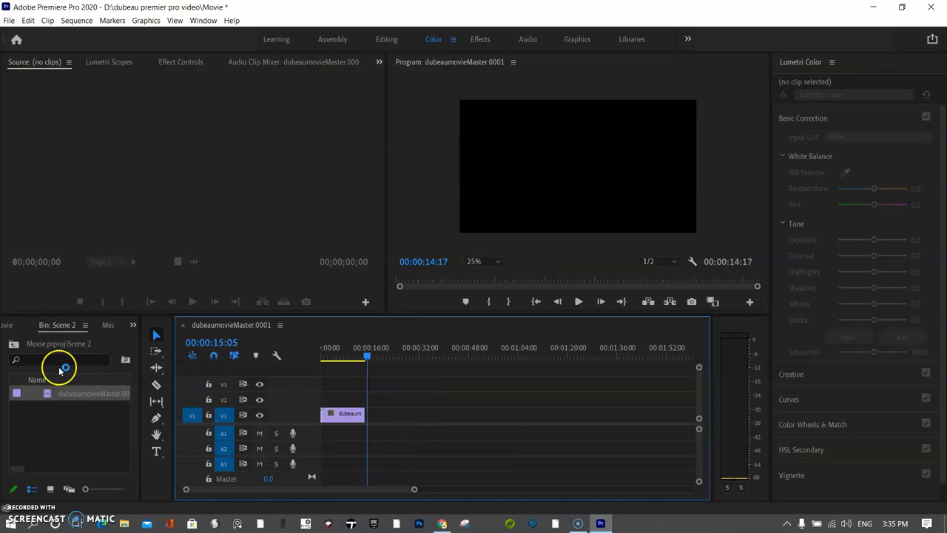
double_click(92, 393)
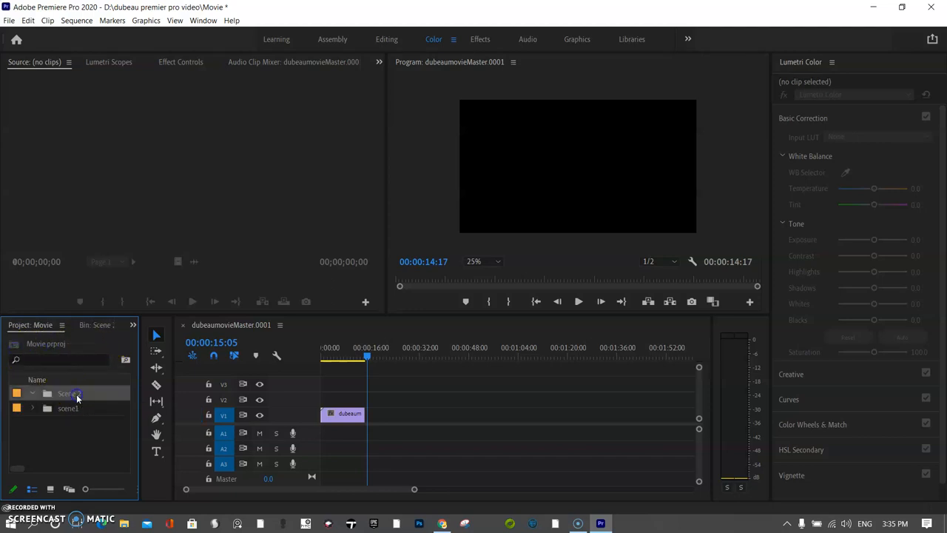
Import the scene 2 frames into Scene 2 and place them after the first clip.
right_click(74, 397)
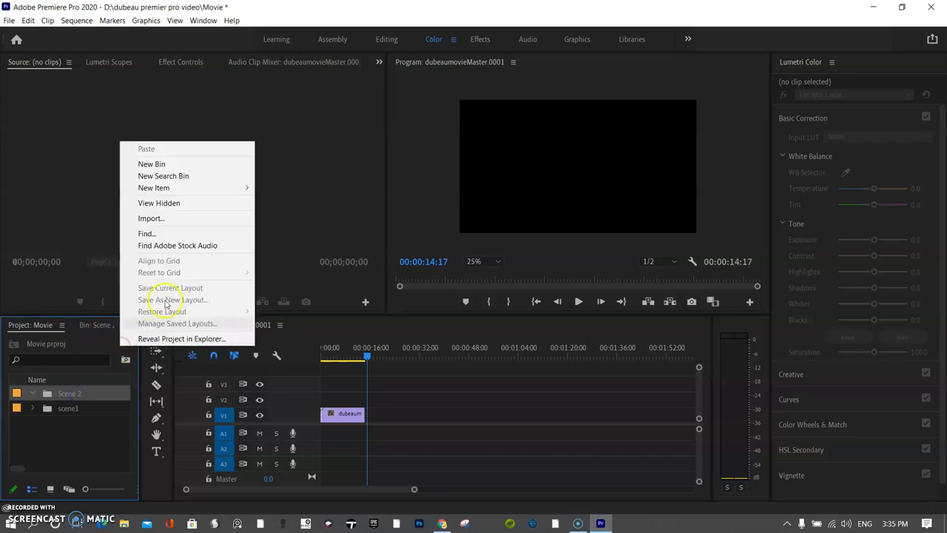
click(152, 218)
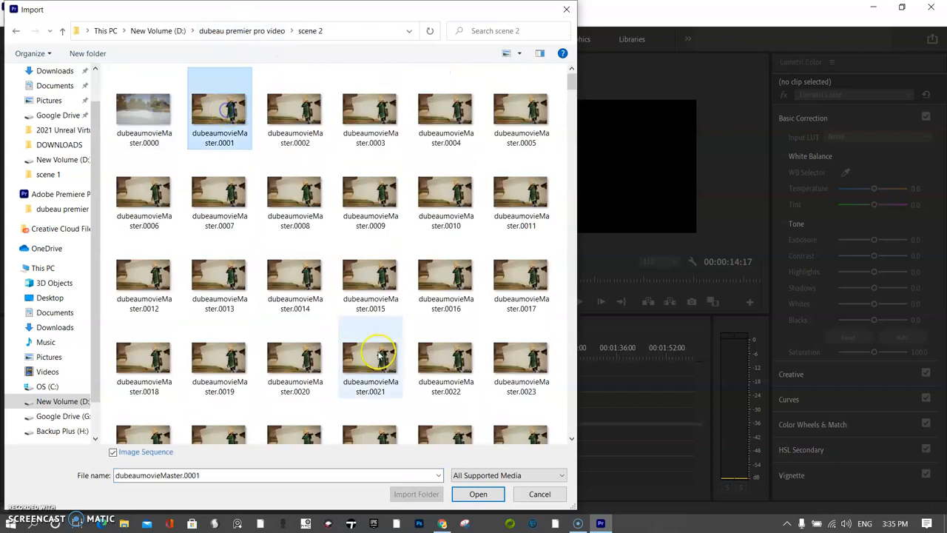
click(478, 493)
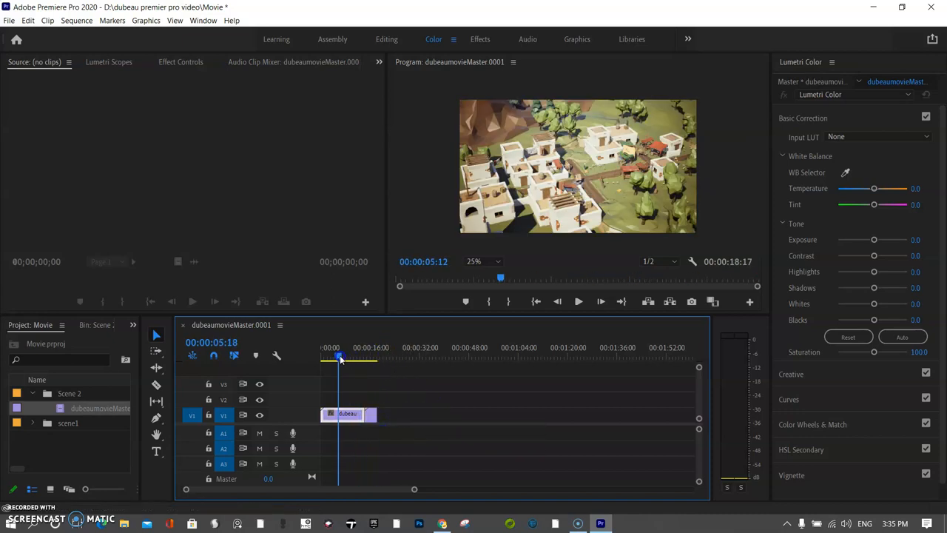
drag(339, 357, 372, 357)
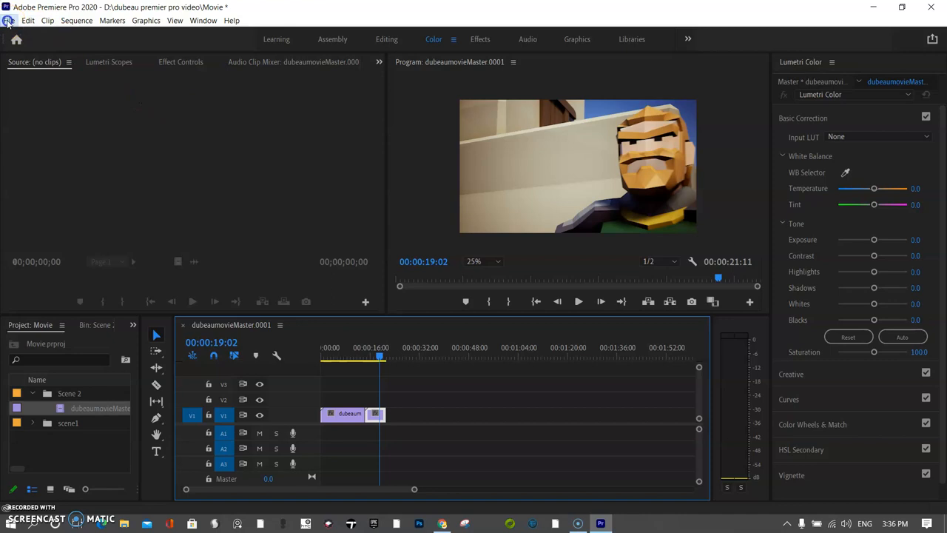
Open File > Export > Media and save output as dubeaumovieMaster.0001.mp4 on drive D.
click(9, 20)
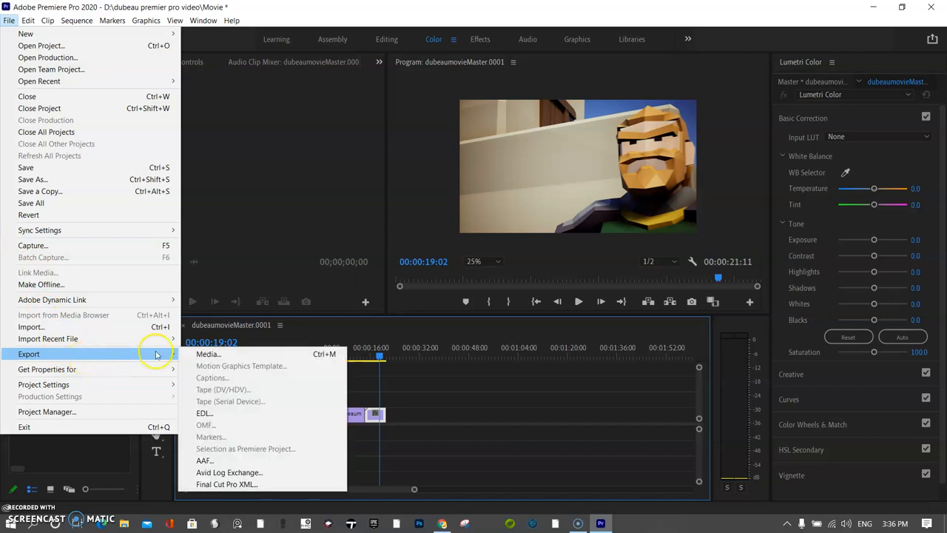
click(559, 274)
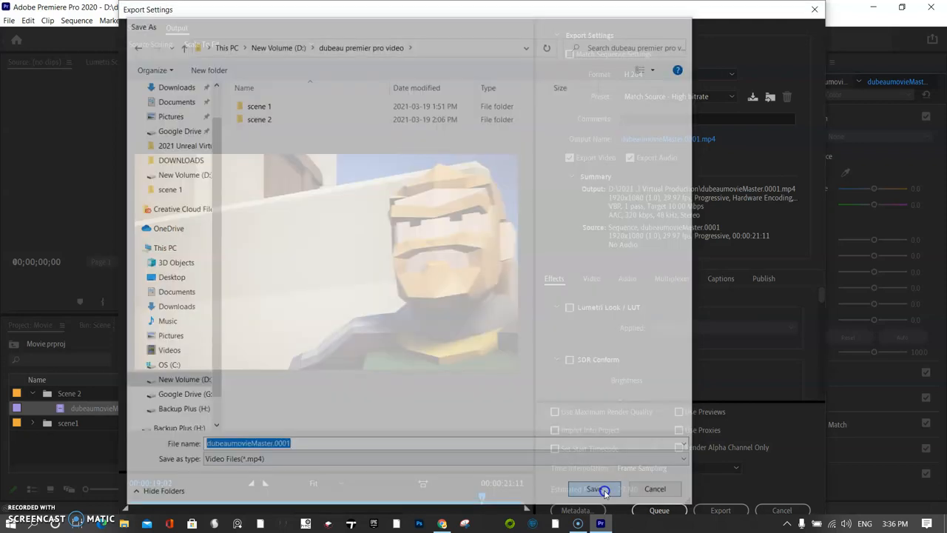
click(592, 488)
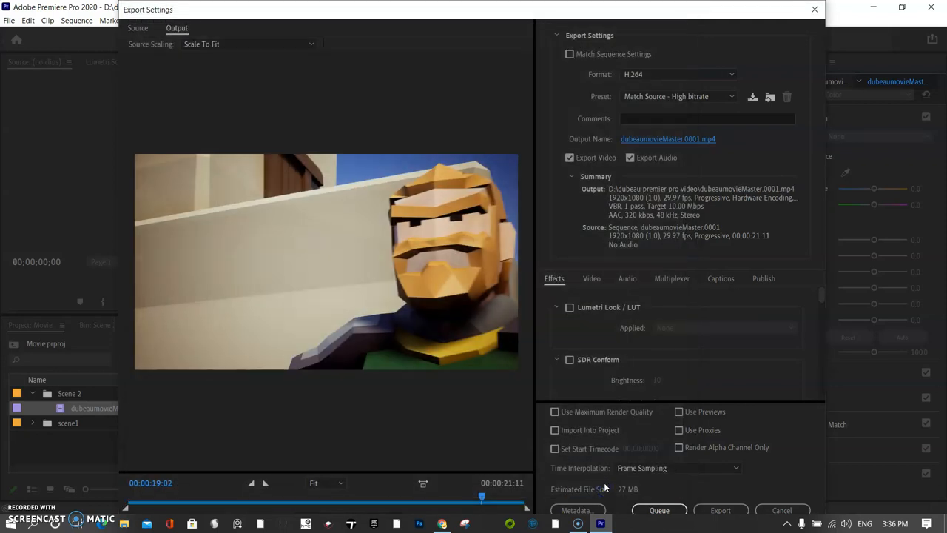